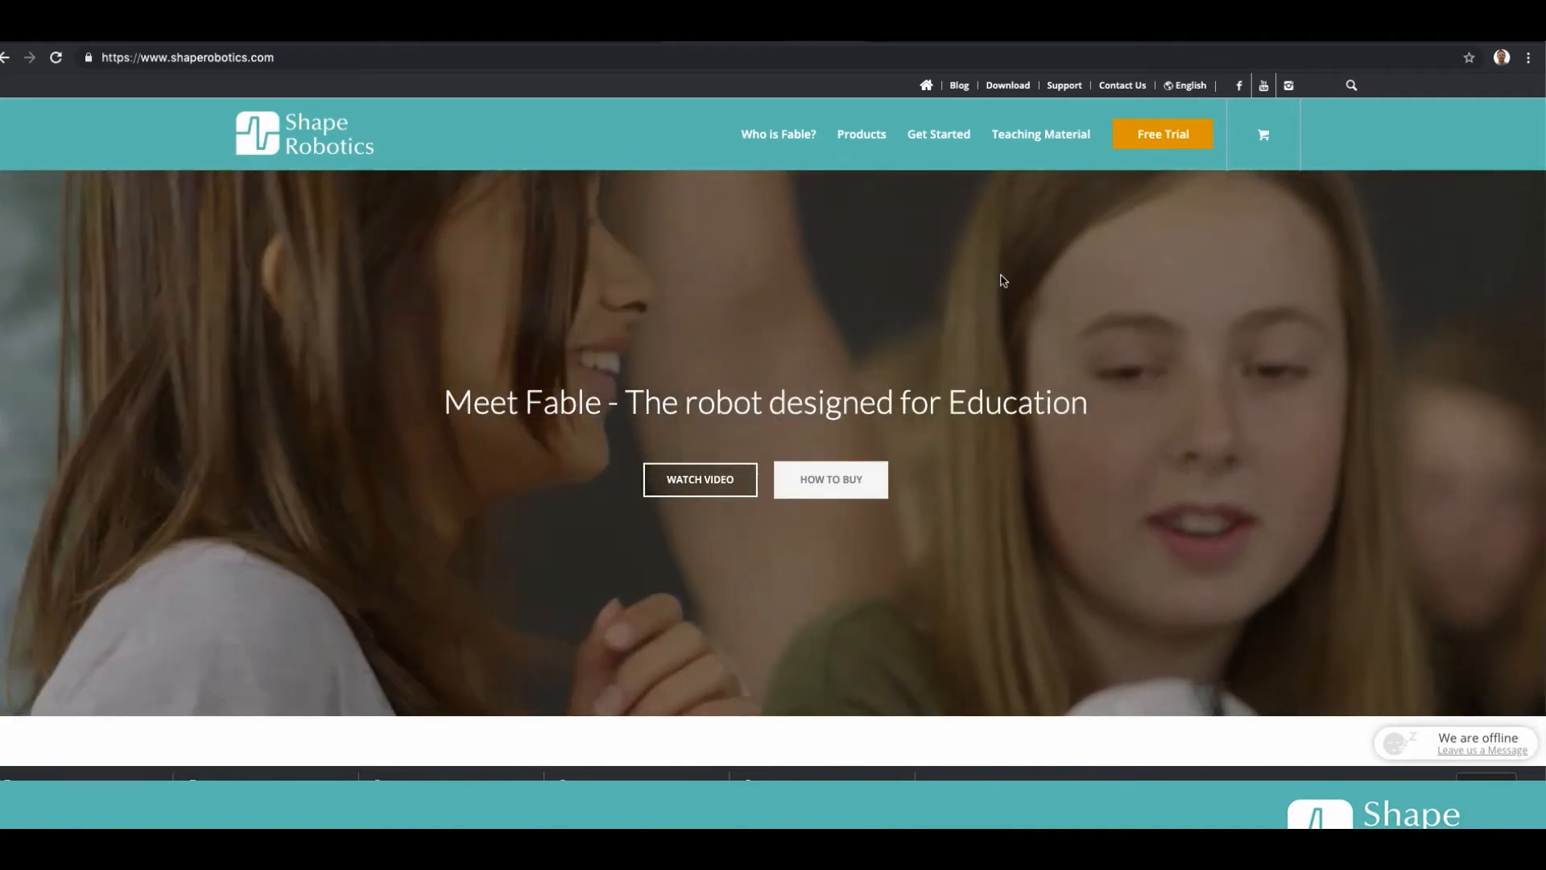
Step: Go to the Download page from the shaperobotics.com top bar
{"action": "left_click", "coordinate": [1007, 86]}
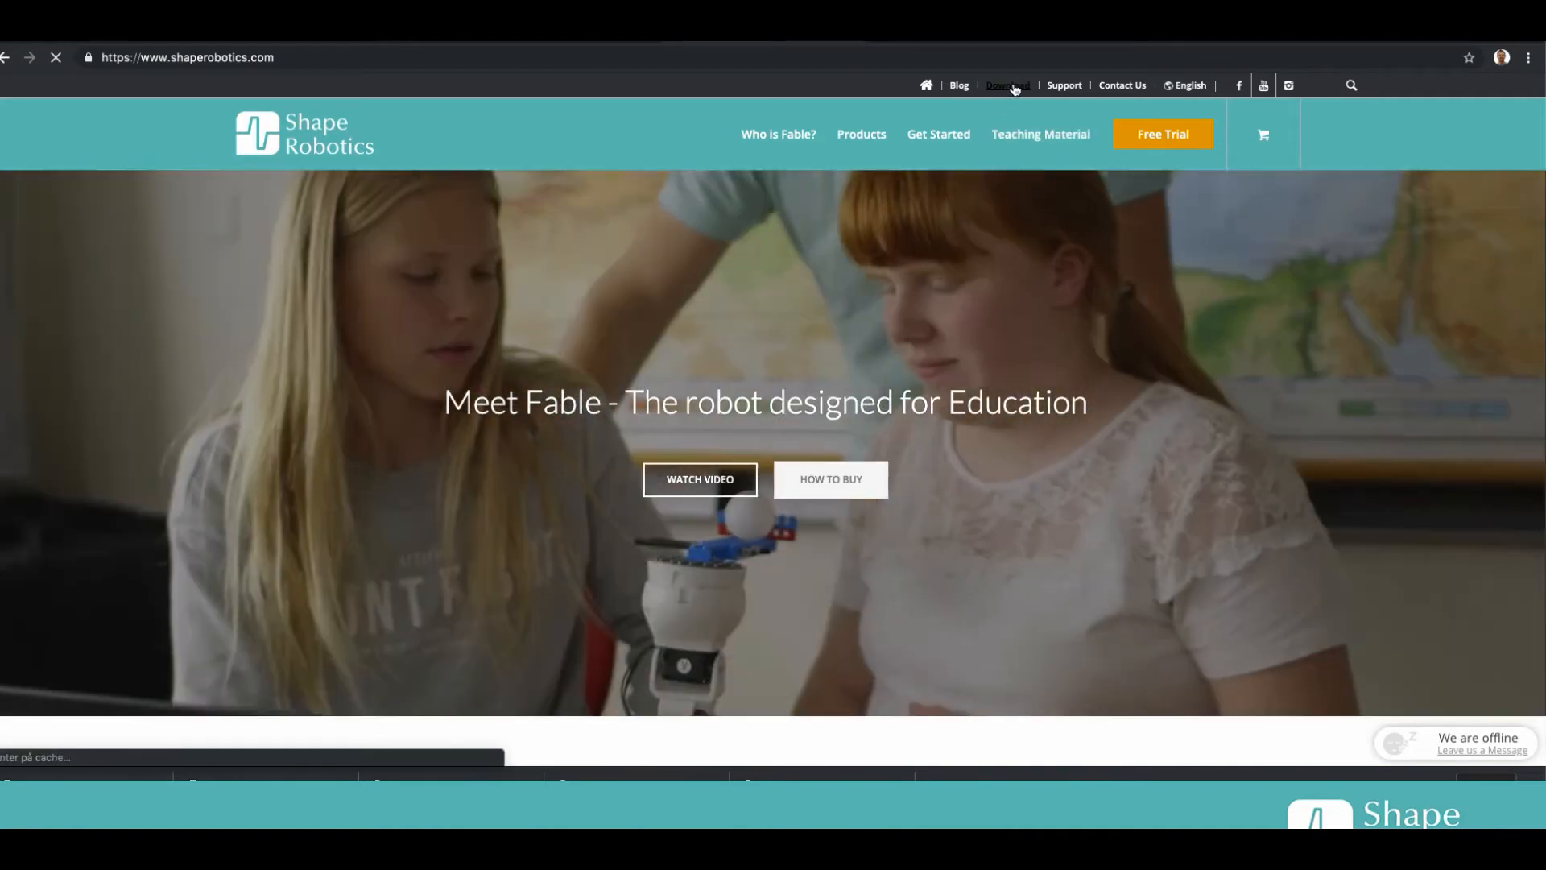
Step: Expand the full version list of the Fable Blockly app for Windows and Mac OS
{"action": "left_click", "coordinate": [1007, 86]}
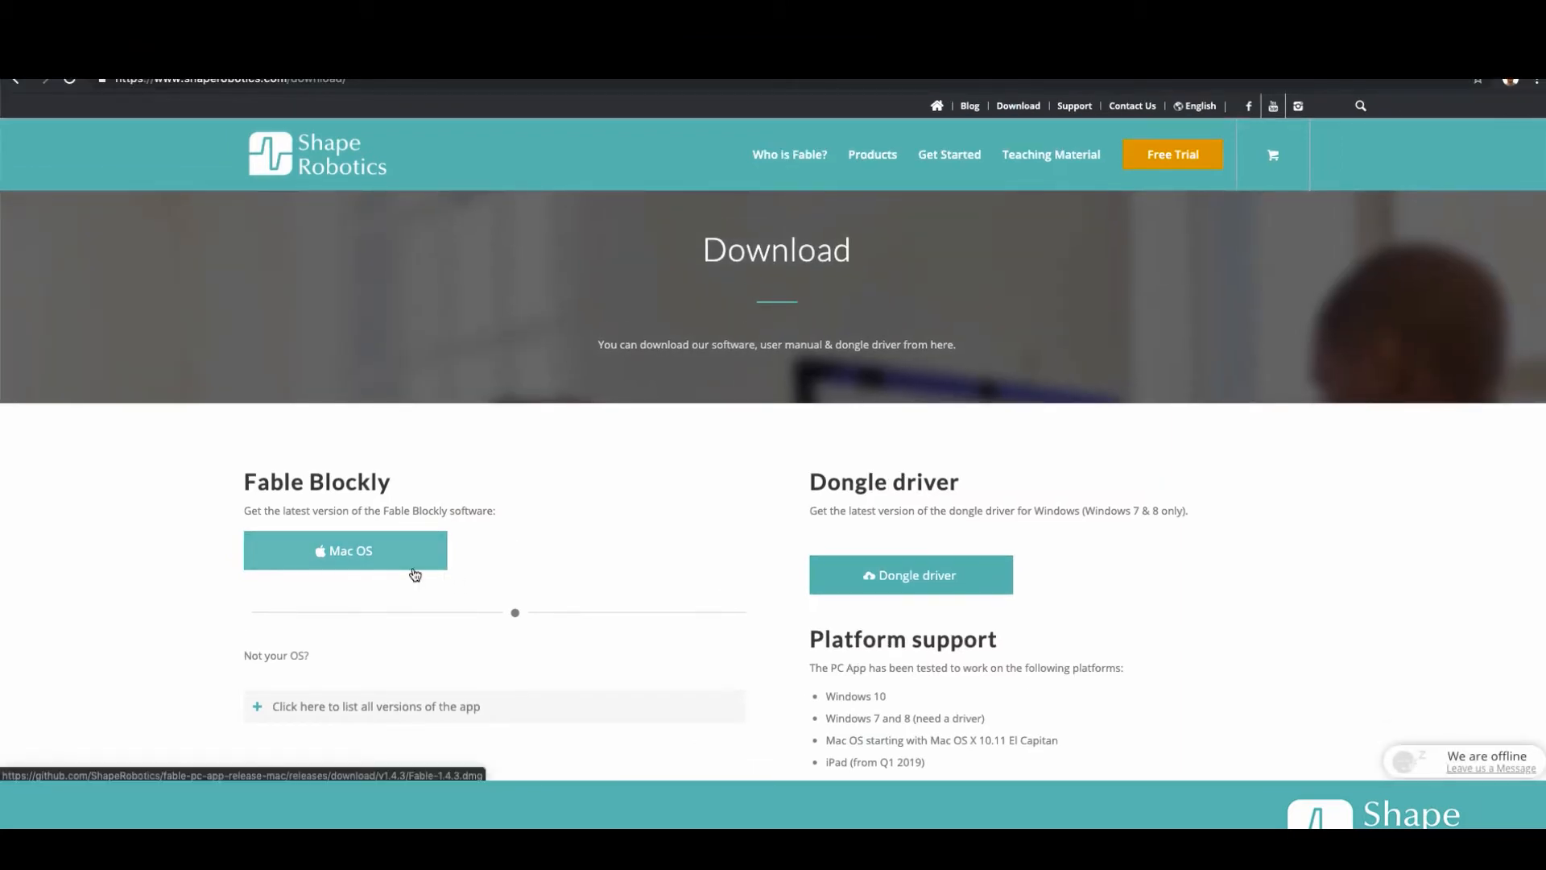
{"action": "mouse_move", "coordinate": [548, 576]}
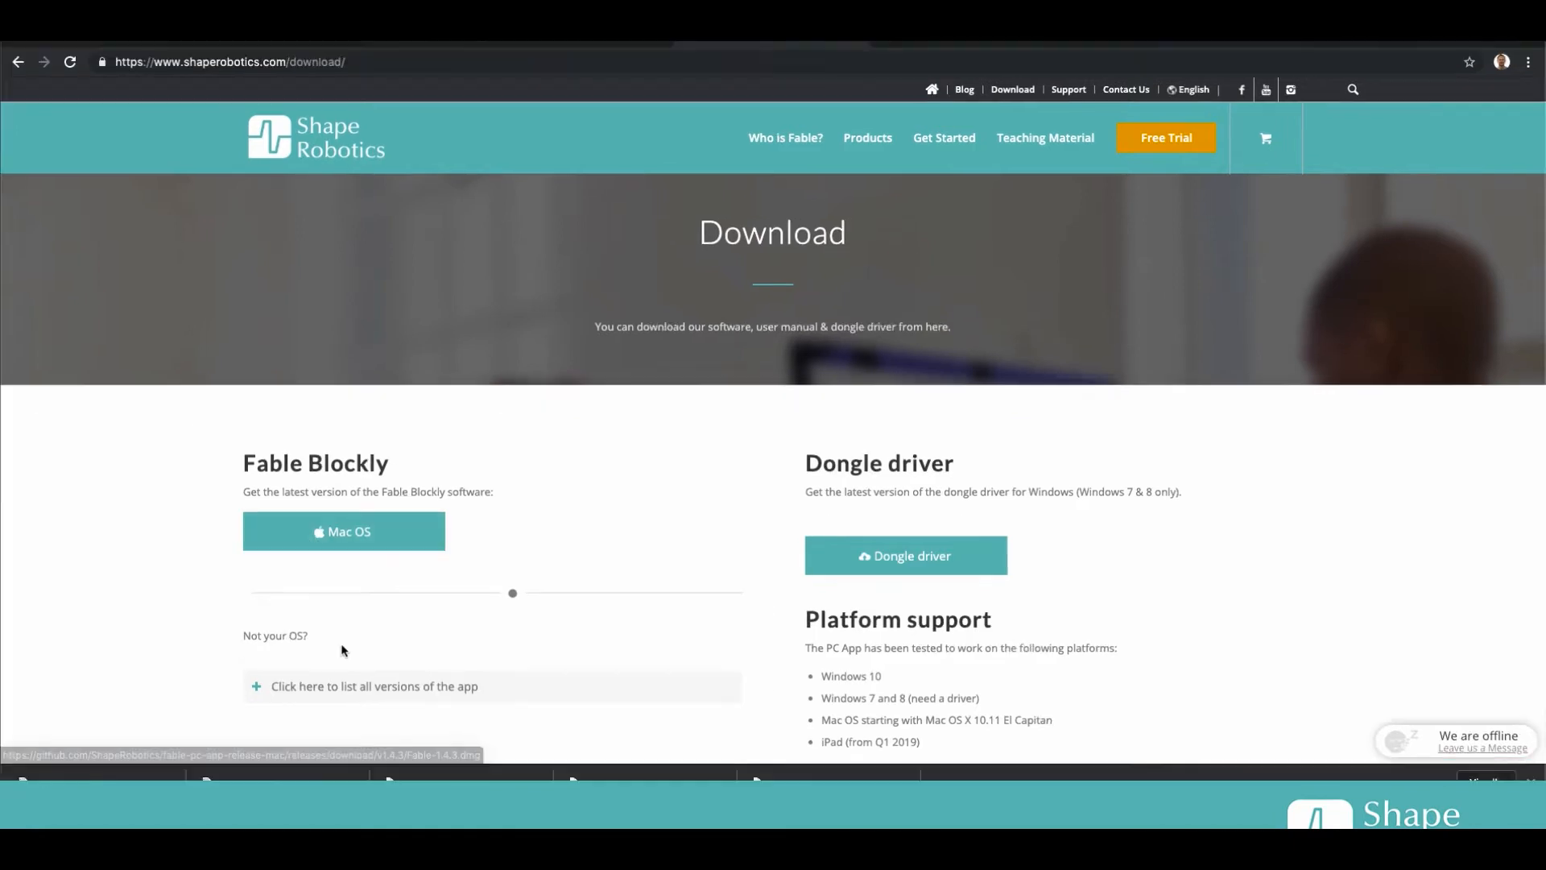
{"action": "mouse_move", "coordinate": [343, 532]}
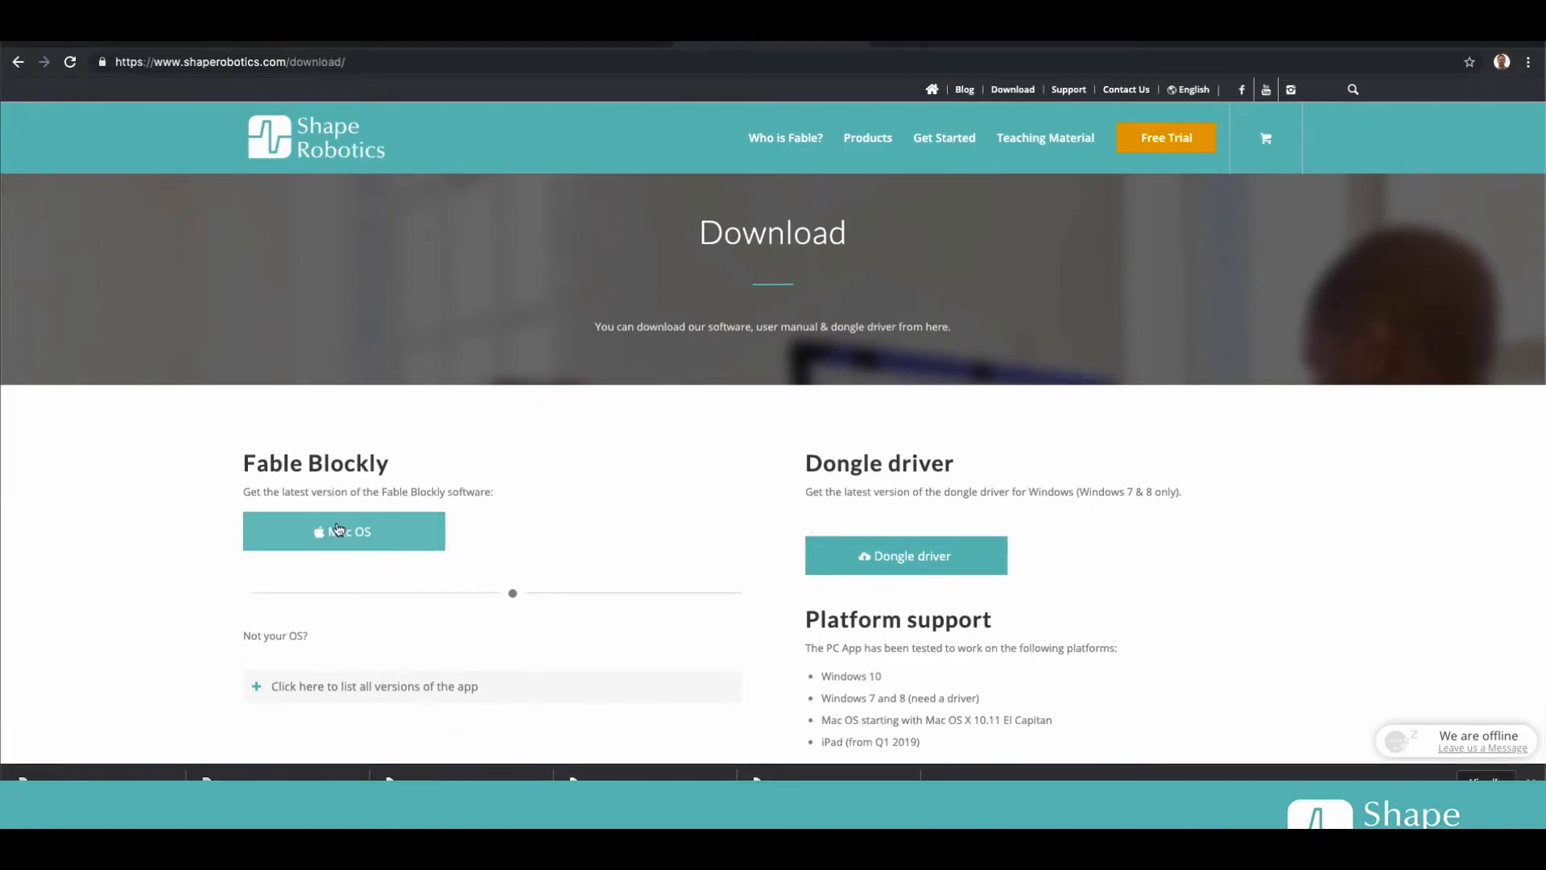
{"action": "mouse_move", "coordinate": [400, 567]}
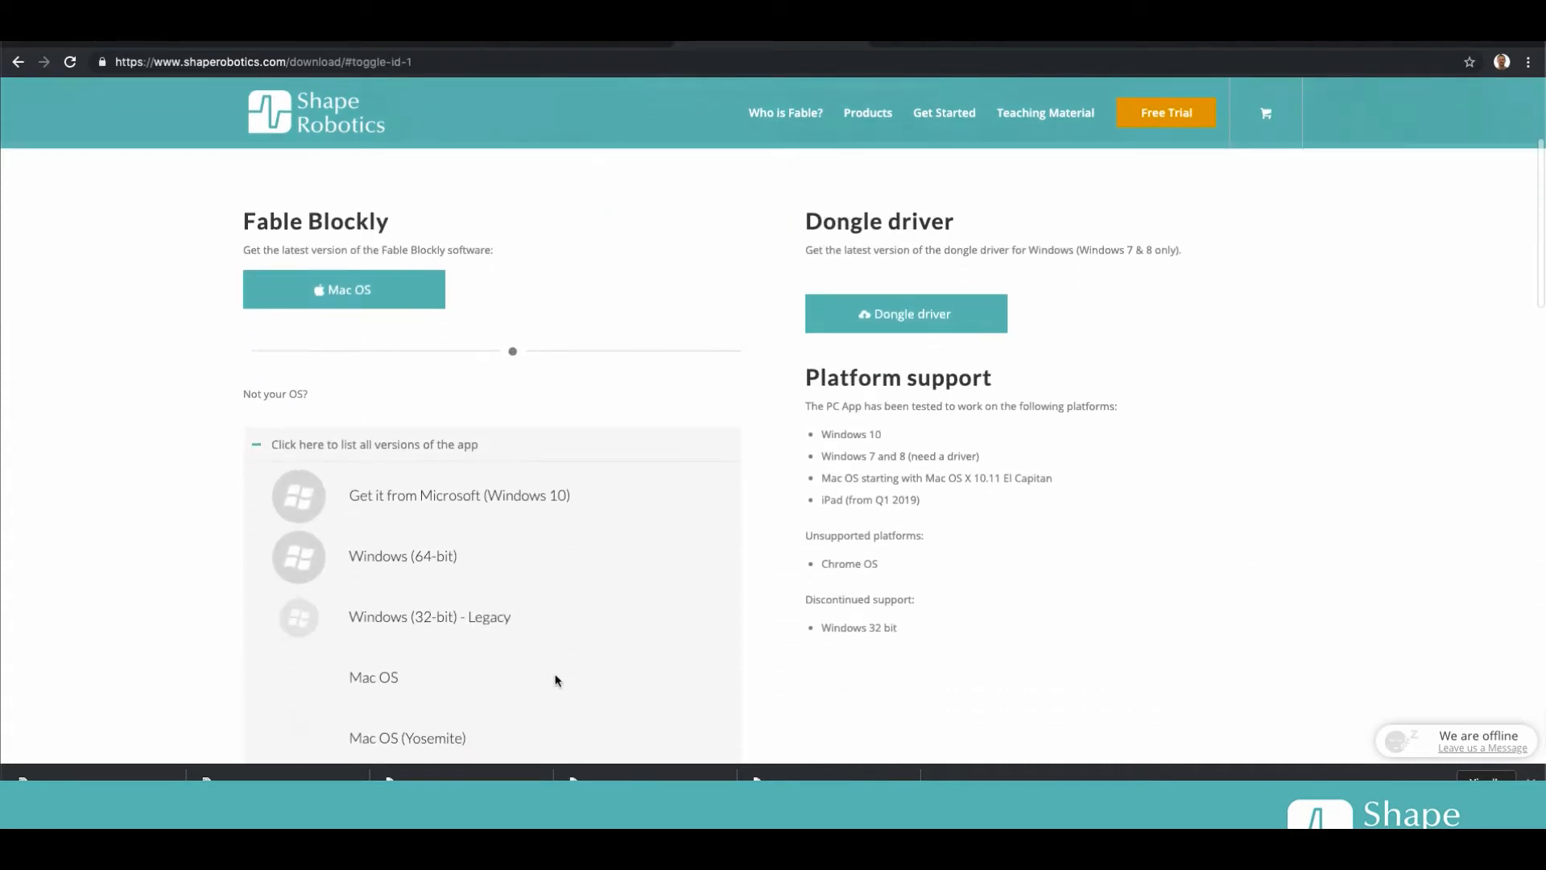
{"action": "scroll", "scroll_direction": "down", "scroll_amount": 3}
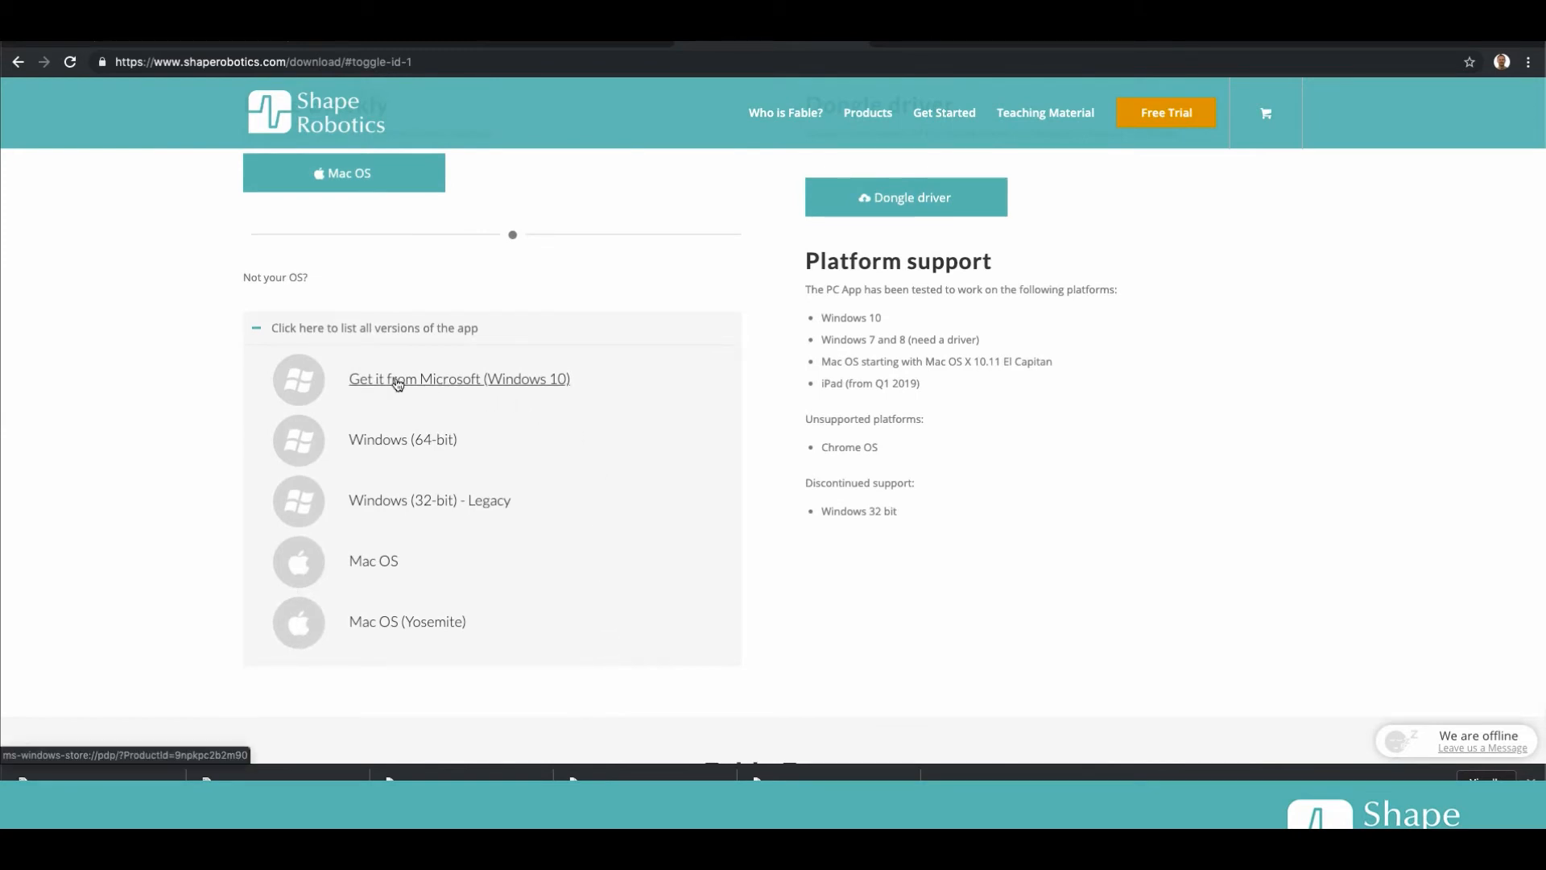
{"action": "mouse_move", "coordinate": [482, 387]}
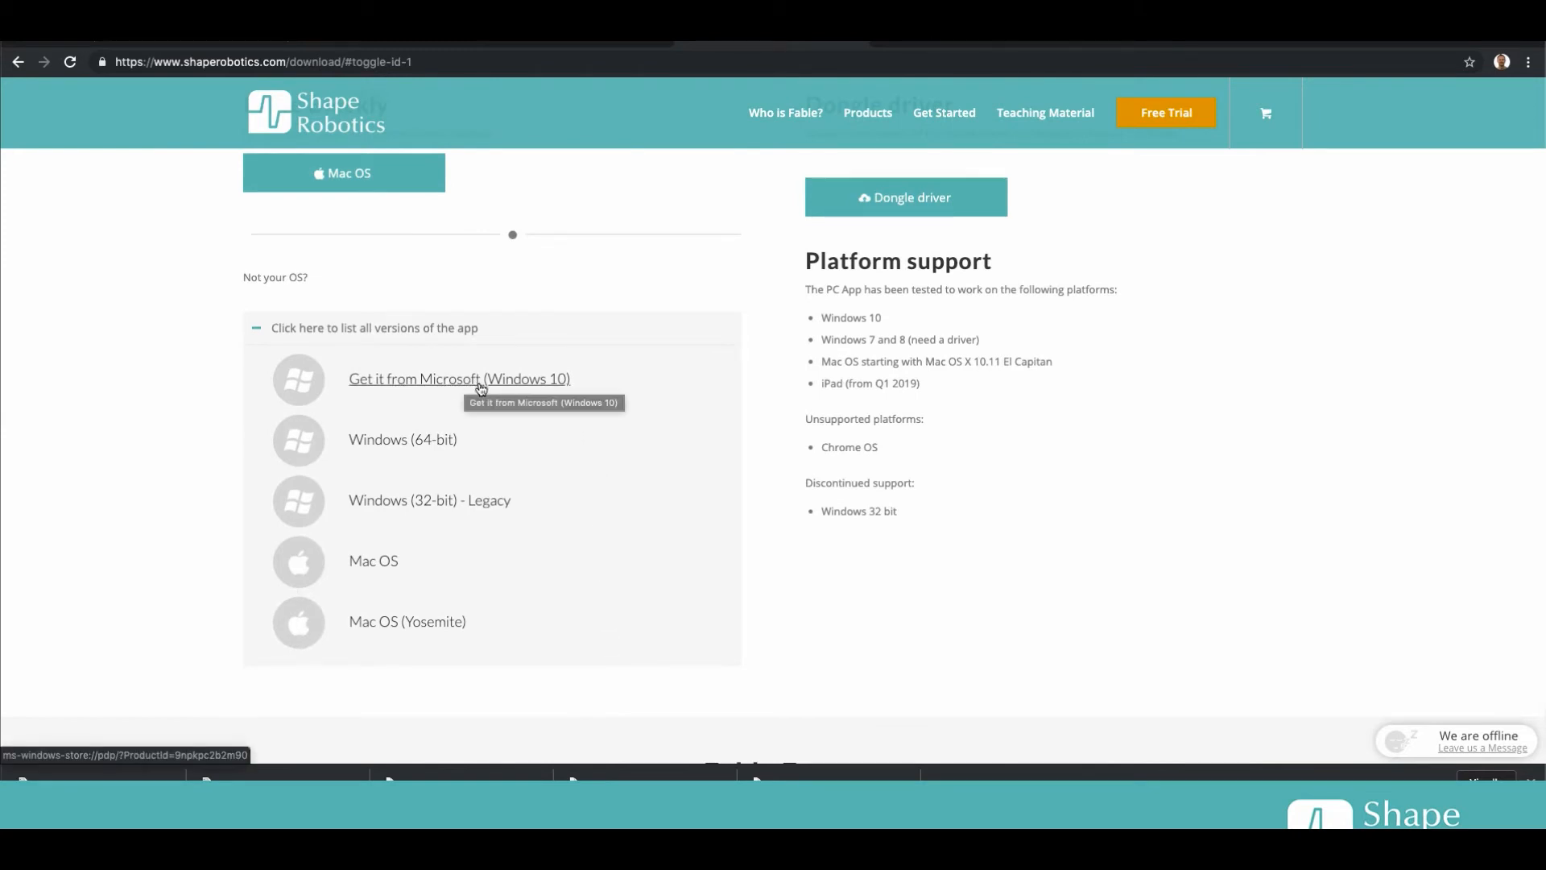
{"action": "left_click", "coordinate": [458, 378]}
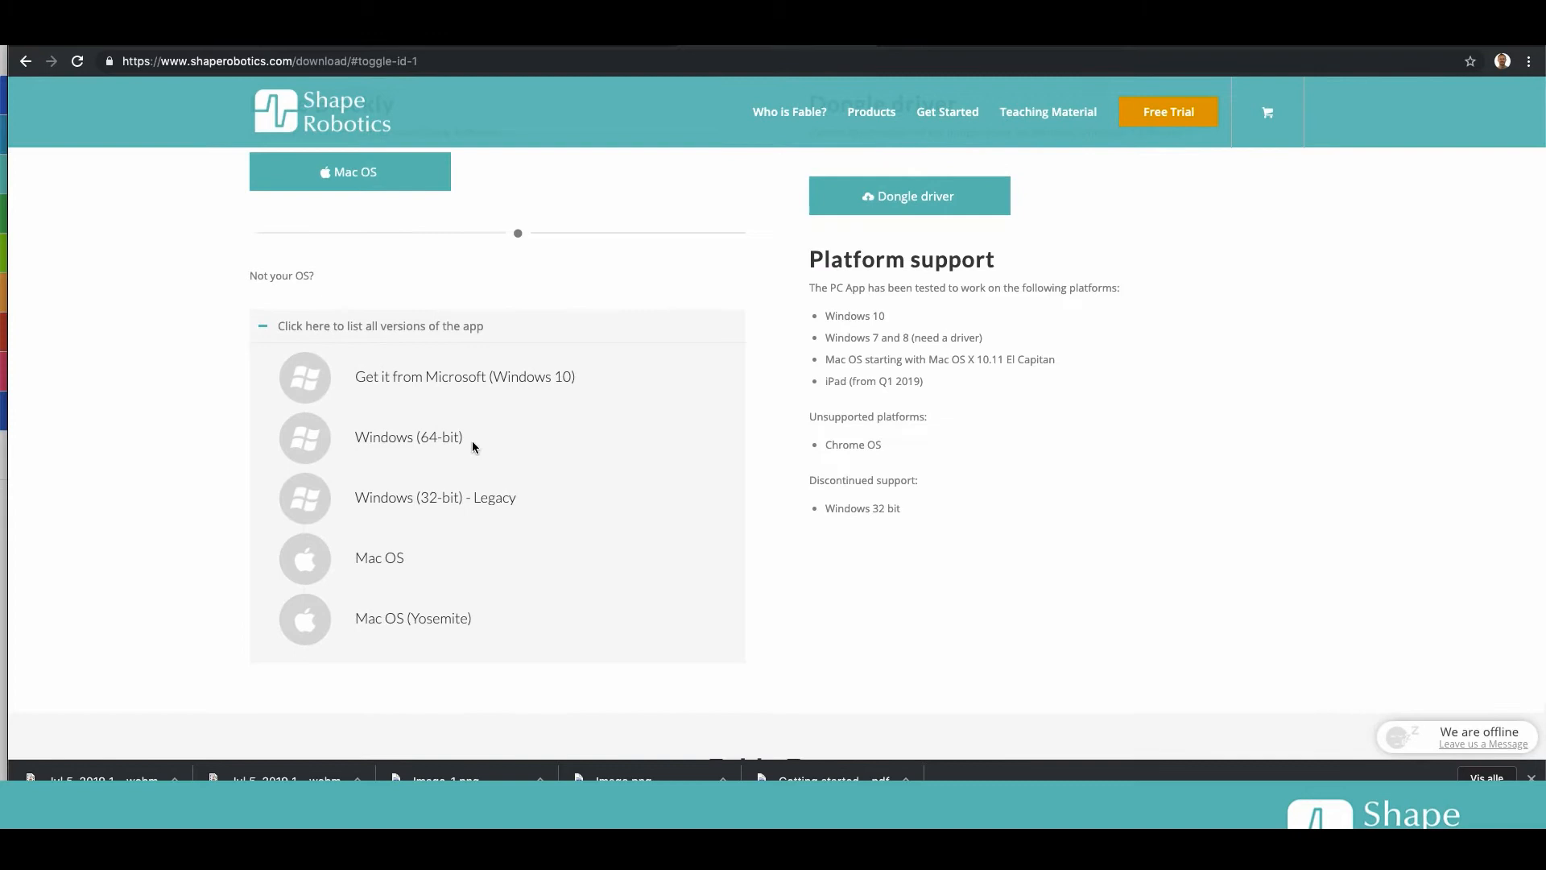
{"action": "mouse_move", "coordinate": [484, 447]}
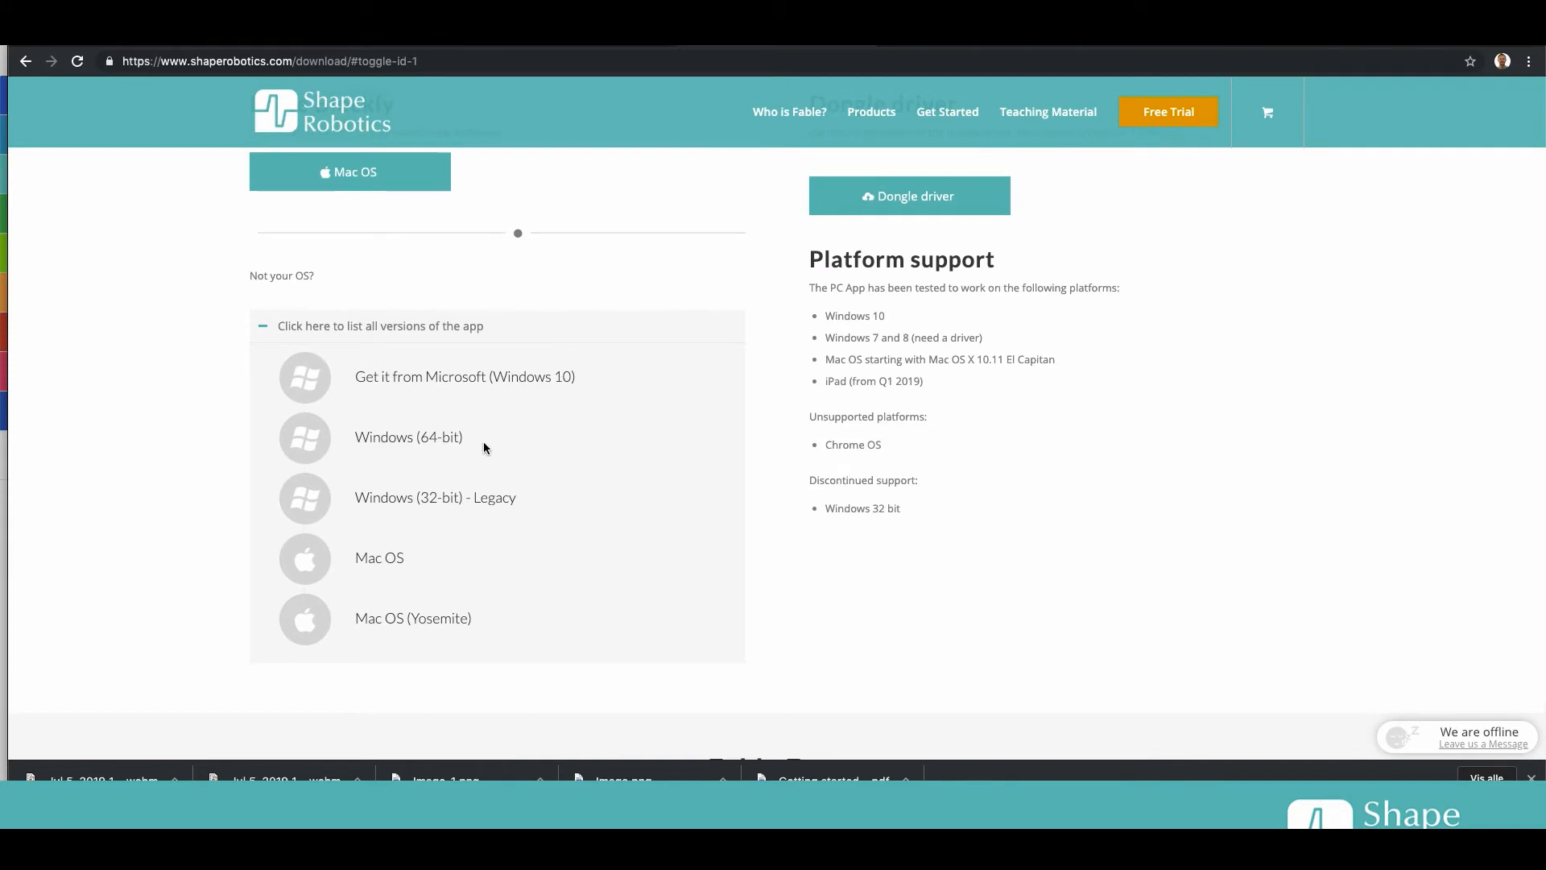
{"action": "mouse_move", "coordinate": [375, 449]}
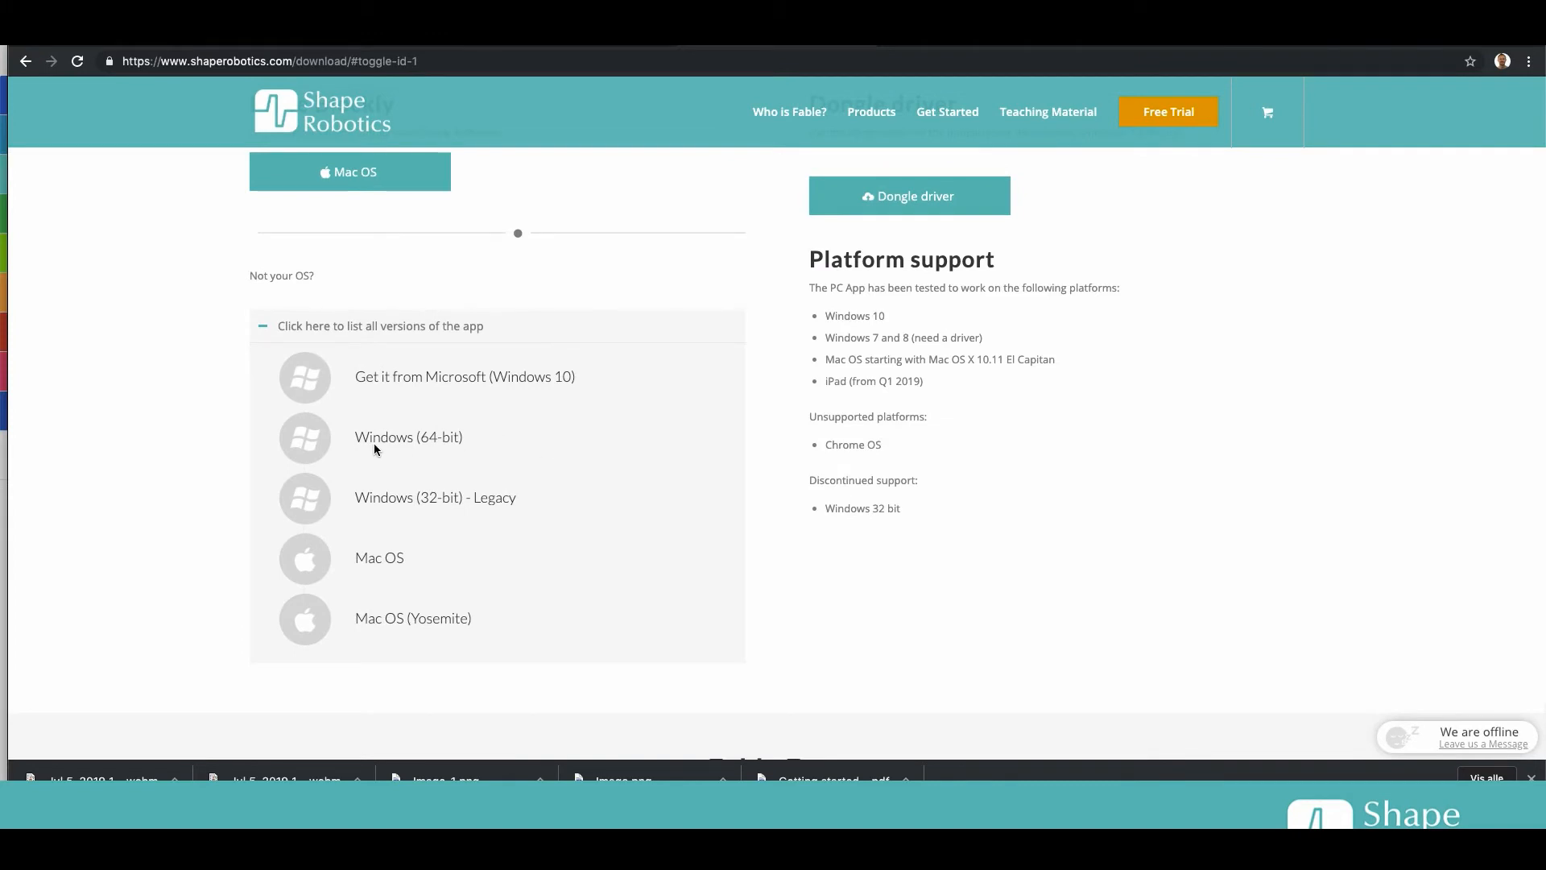
{"action": "mouse_move", "coordinate": [563, 406]}
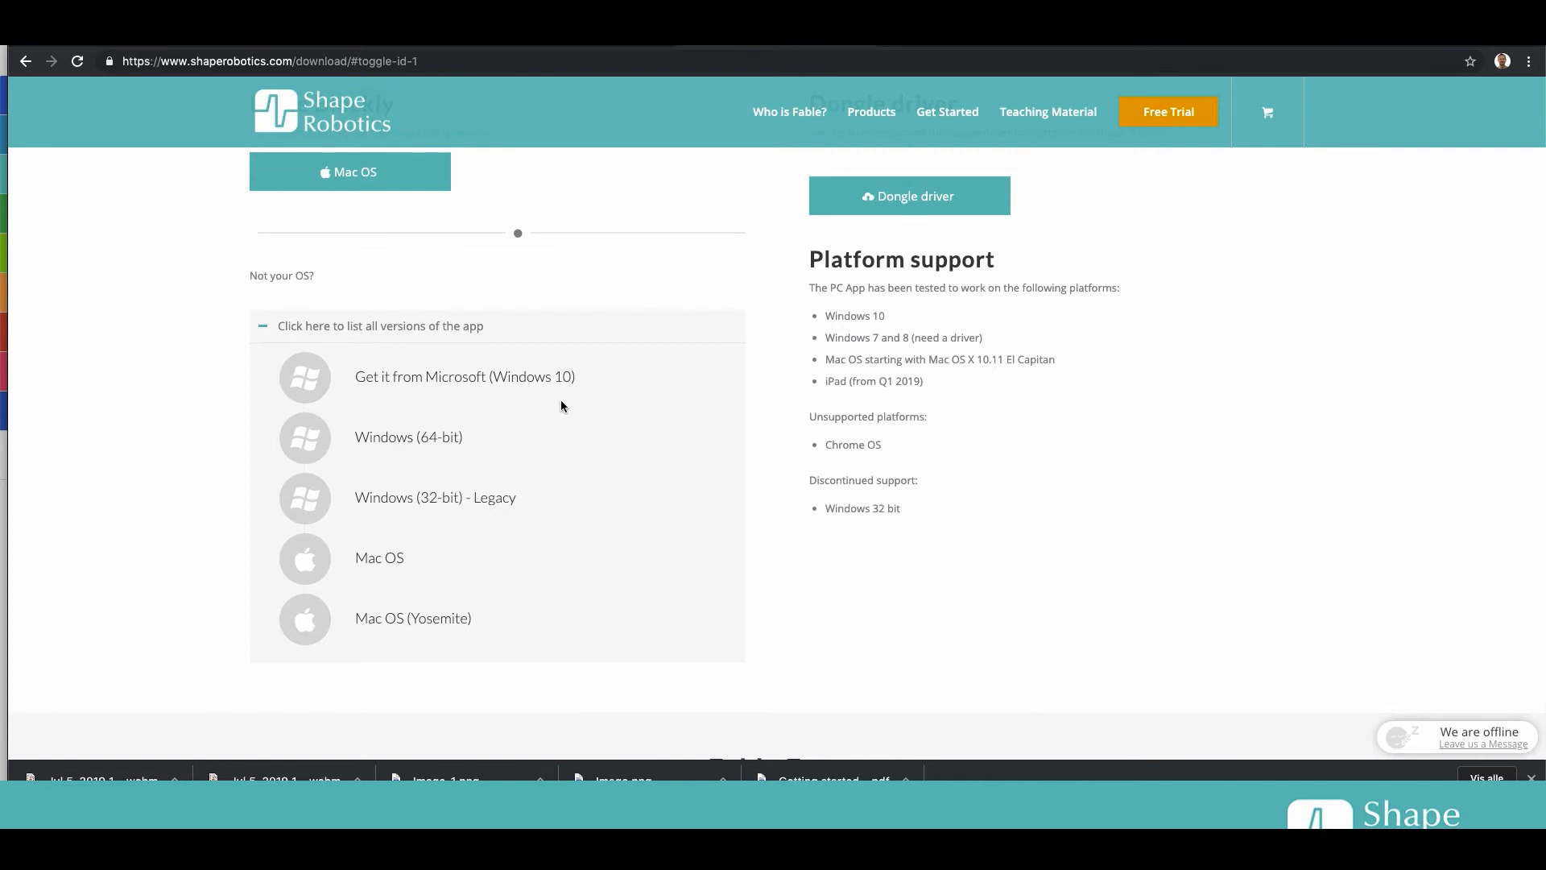
{"action": "mouse_move", "coordinate": [493, 458]}
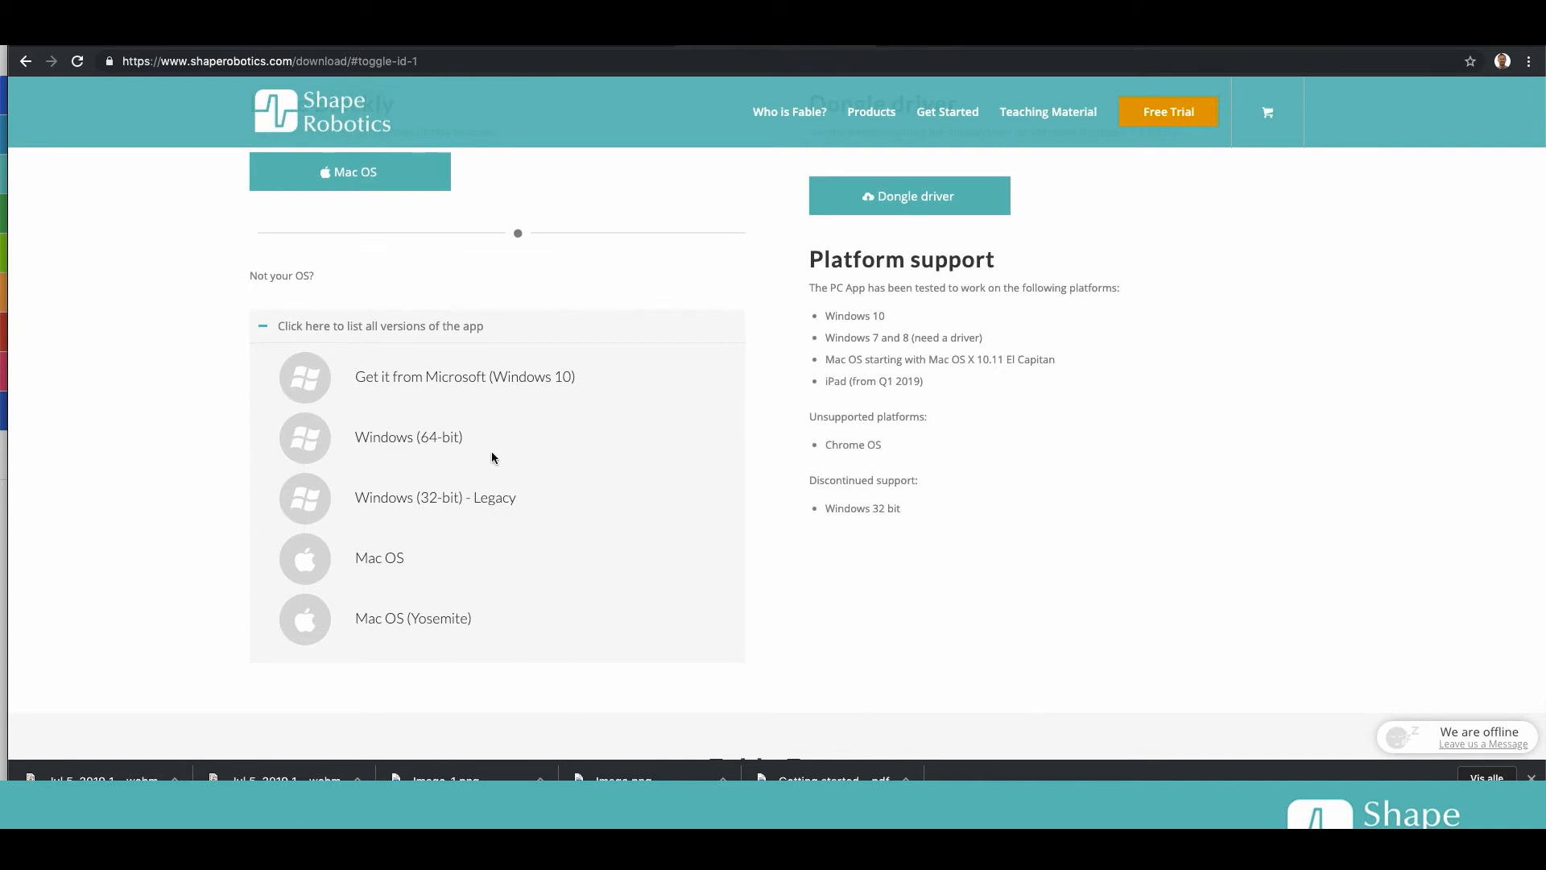
{"action": "mouse_move", "coordinate": [606, 511]}
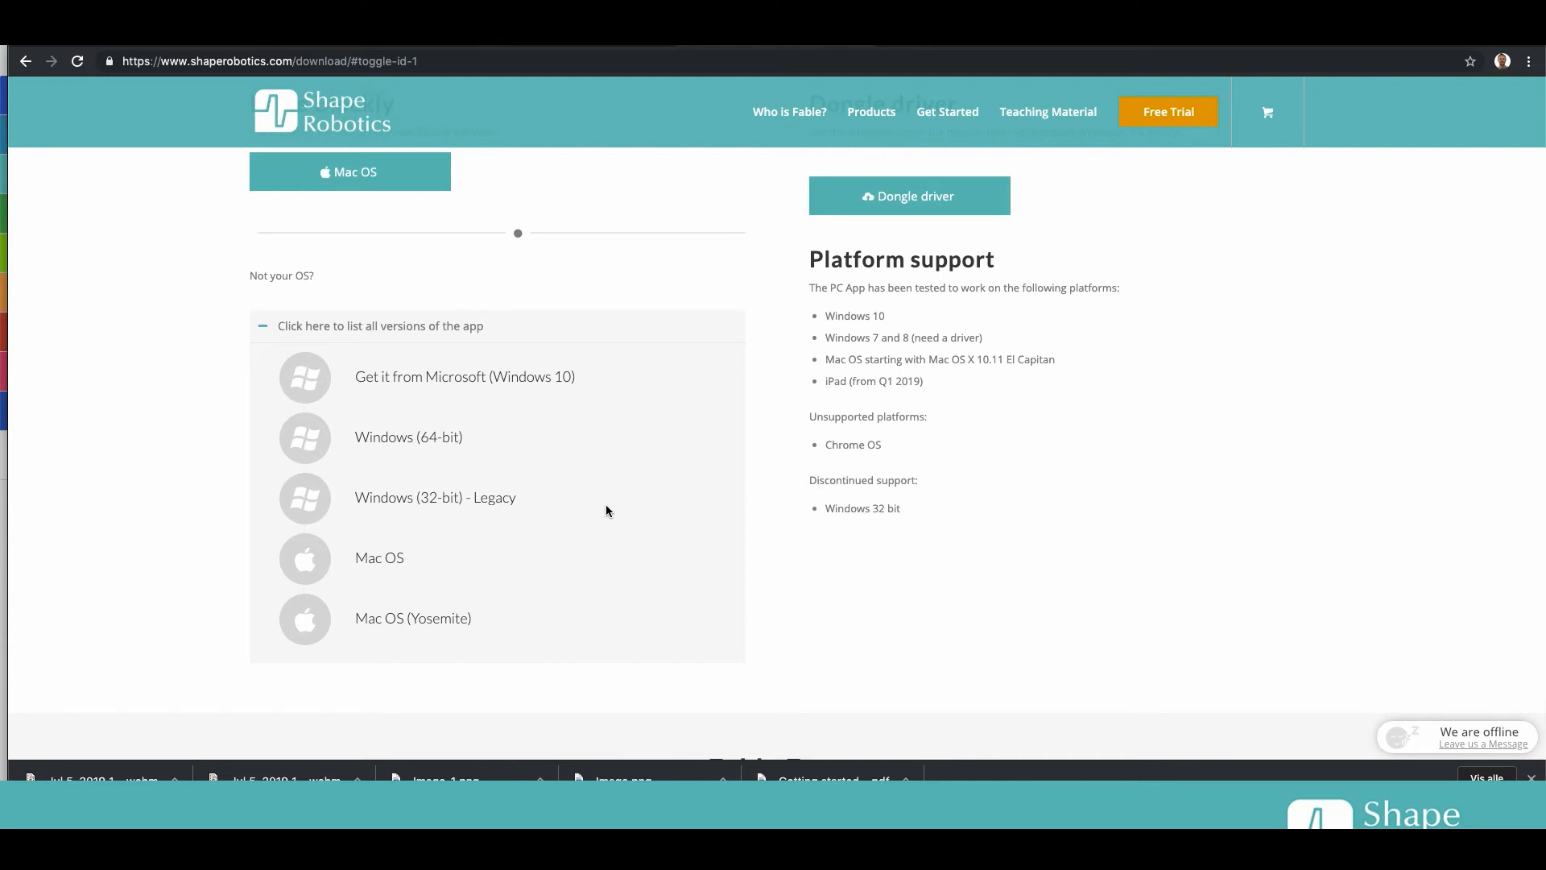
{"action": "mouse_move", "coordinate": [603, 489]}
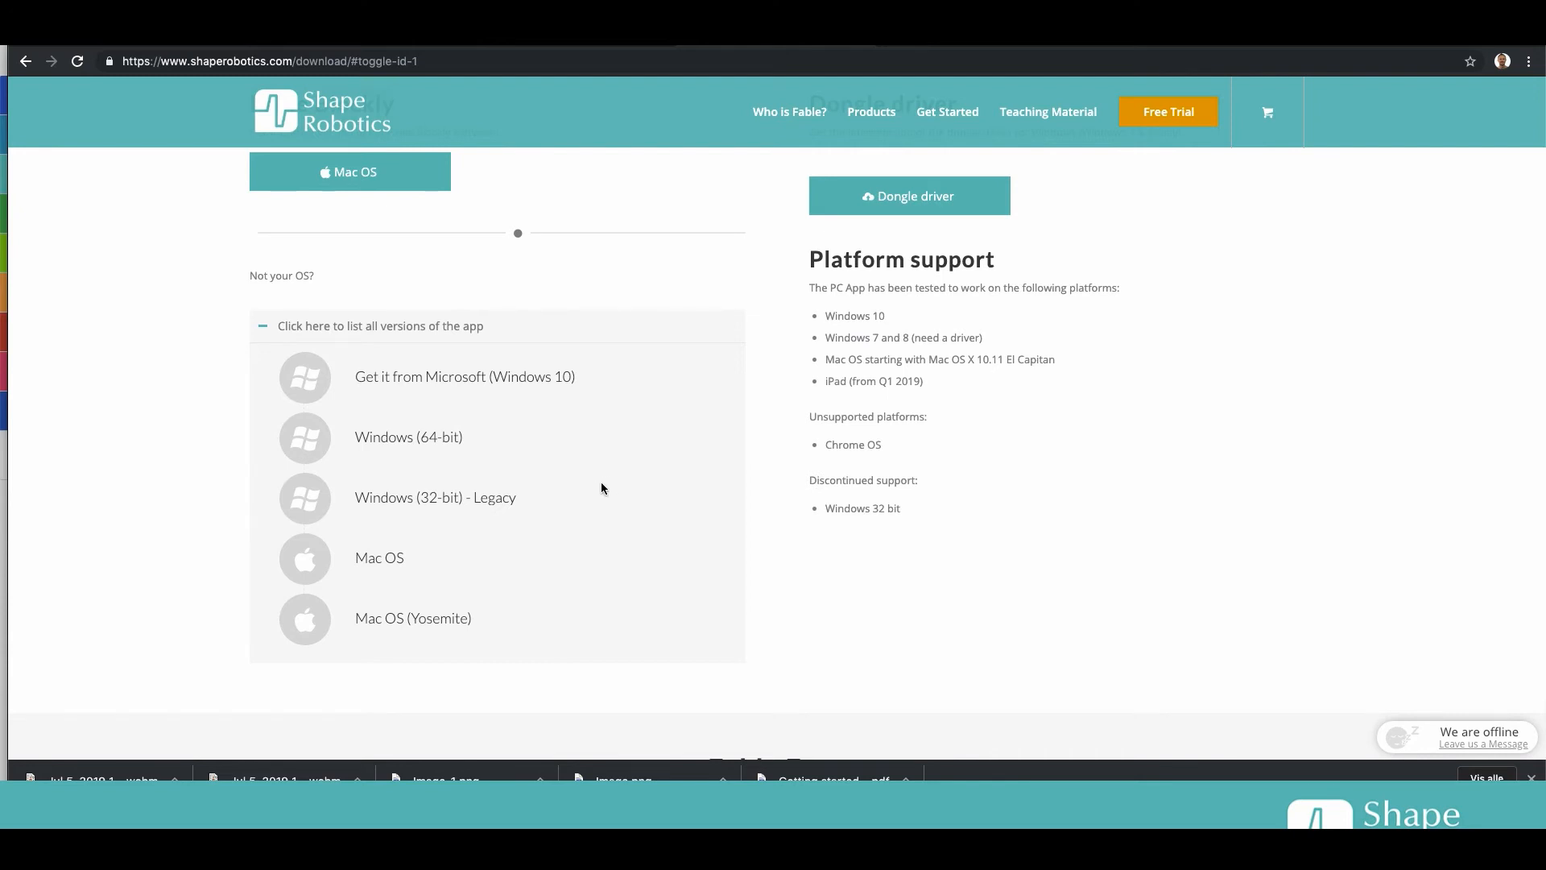
{"action": "mouse_move", "coordinate": [426, 514]}
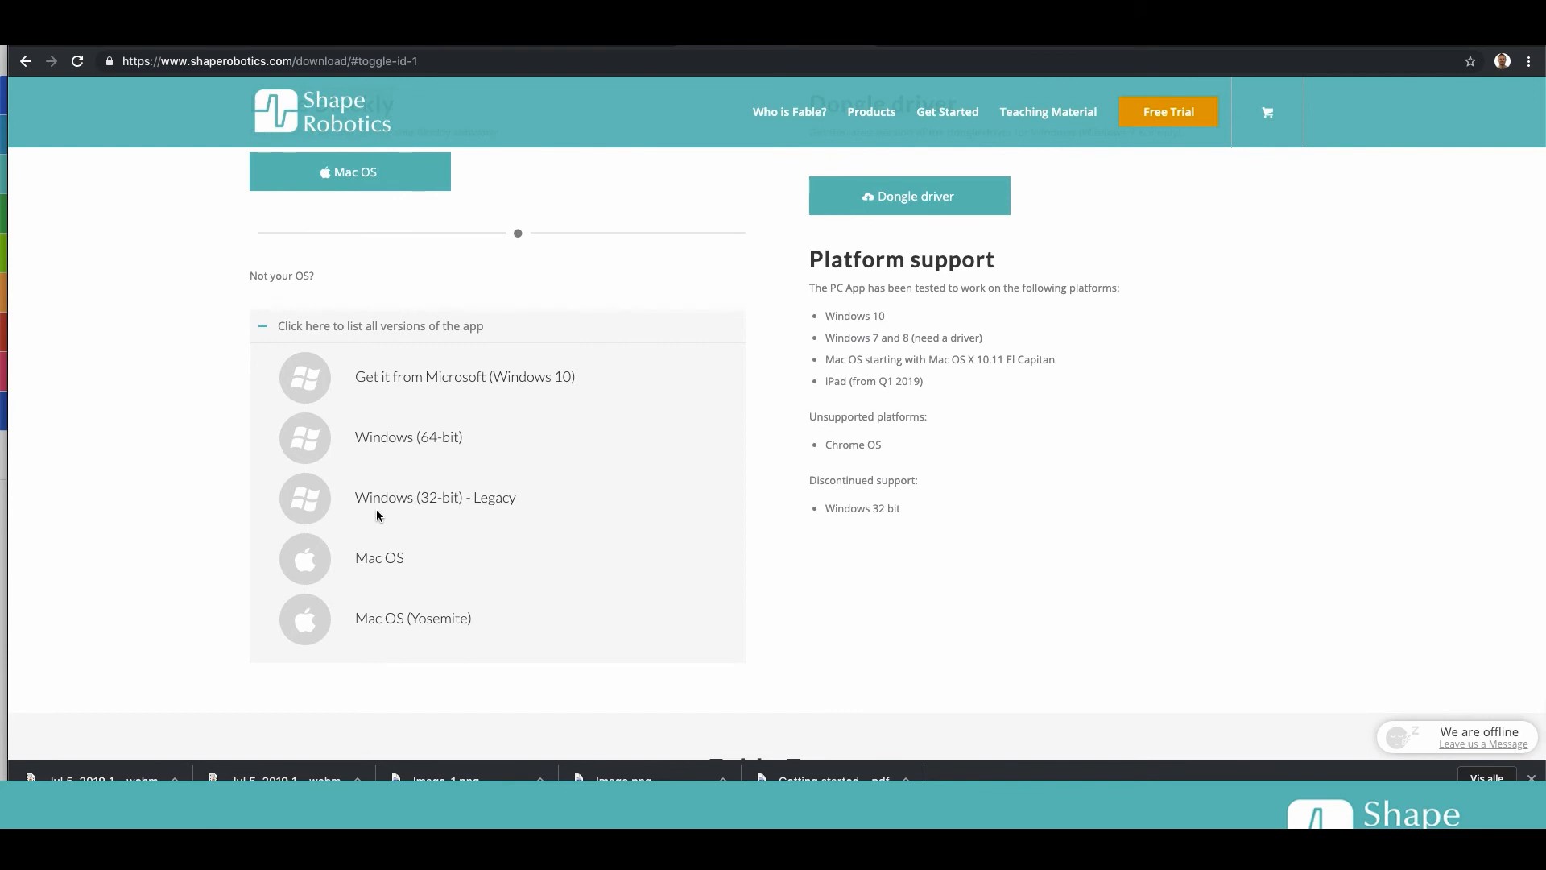
{"action": "mouse_move", "coordinate": [963, 572]}
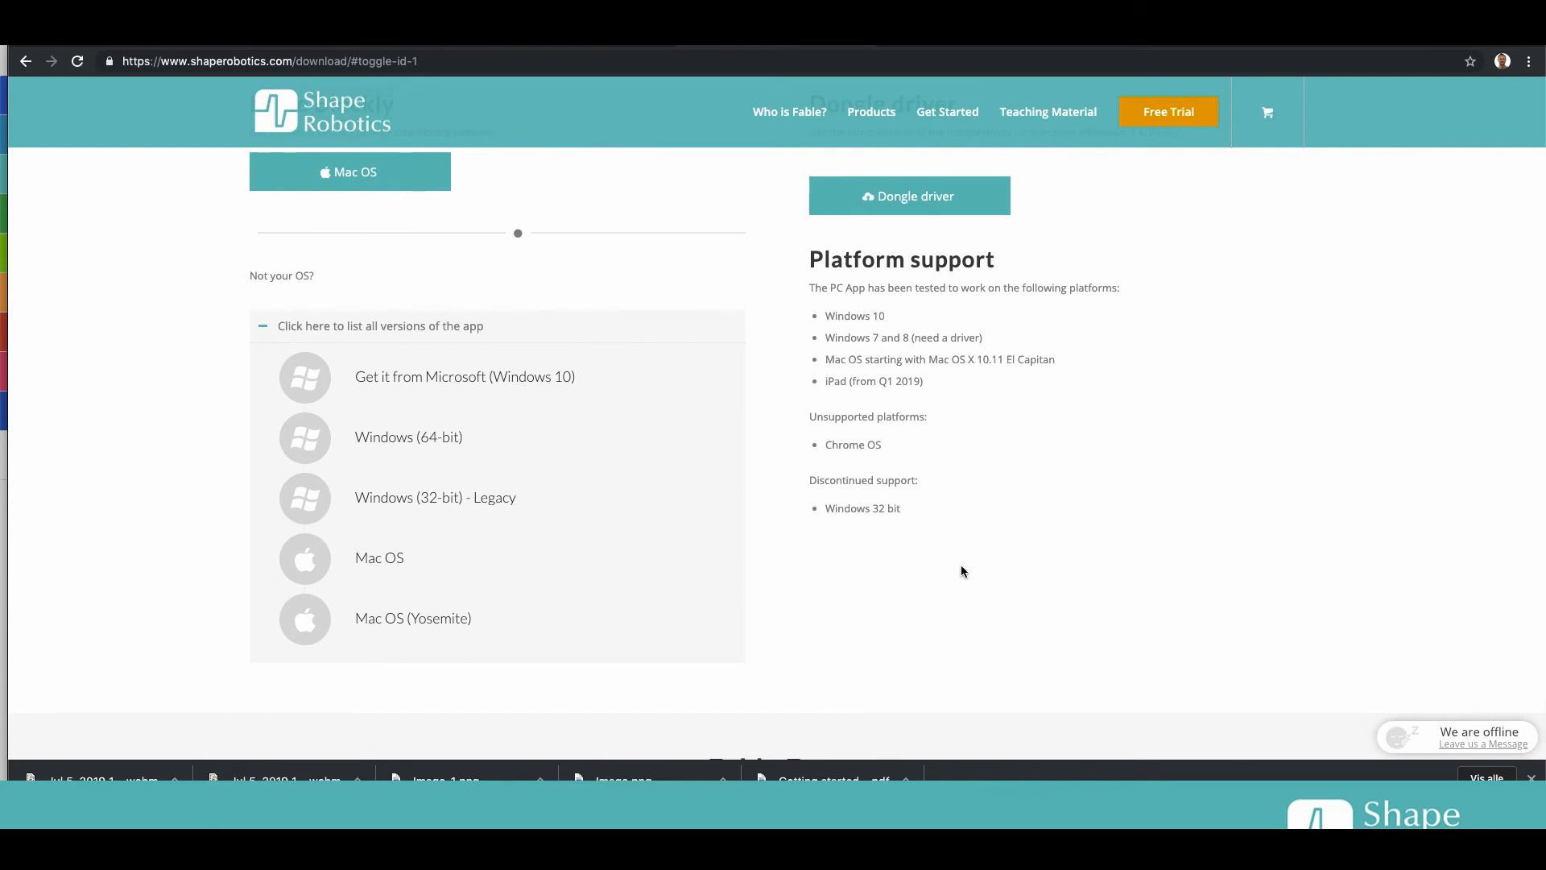
{"action": "mouse_move", "coordinate": [1002, 353]}
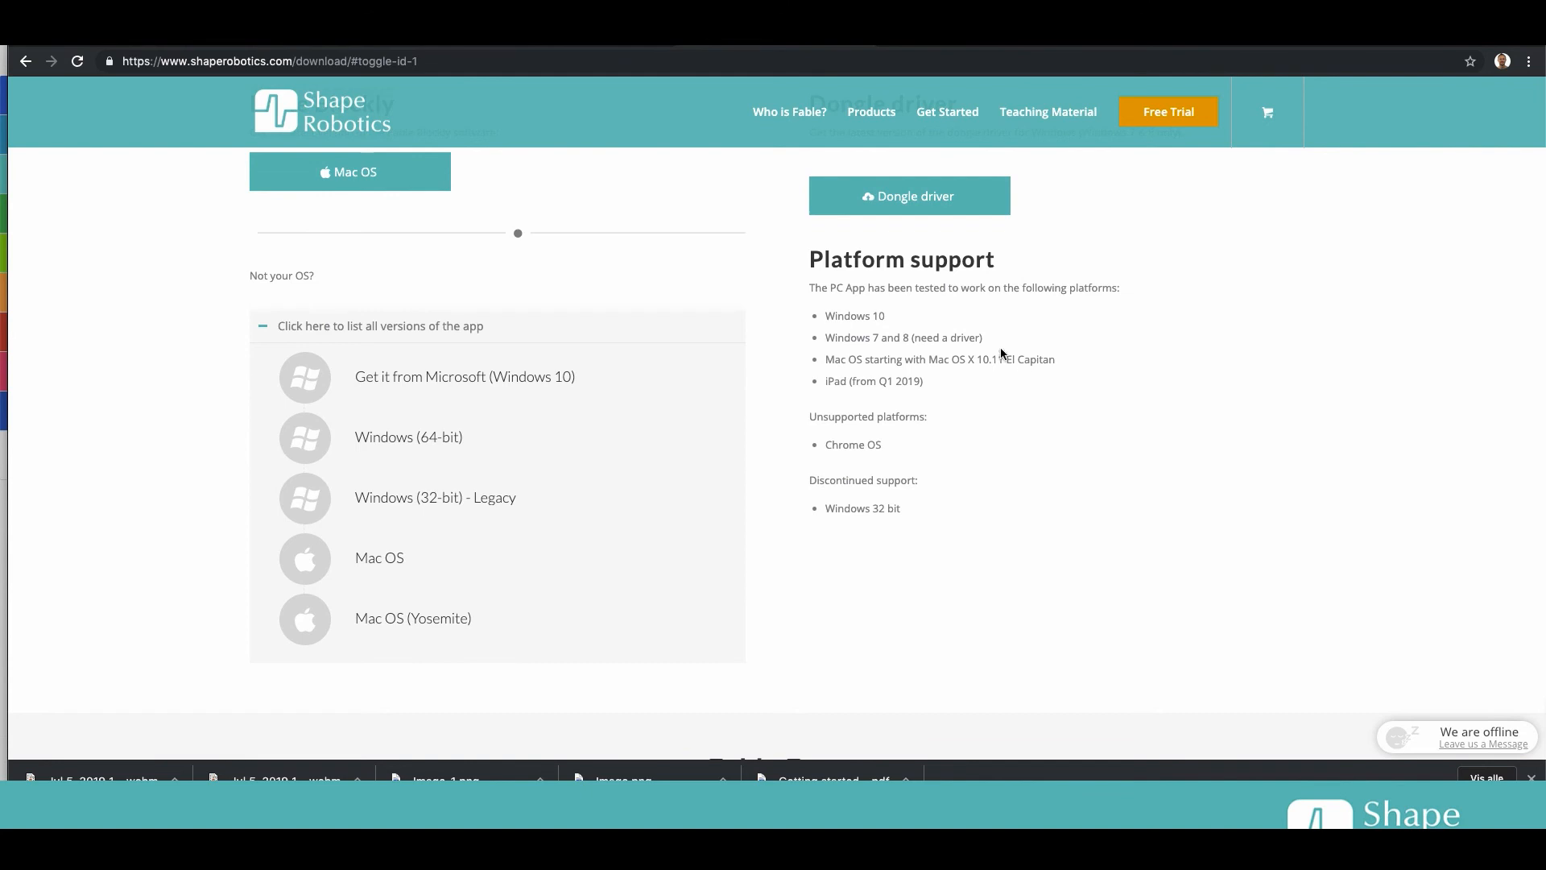
{"action": "mouse_move", "coordinate": [1111, 524]}
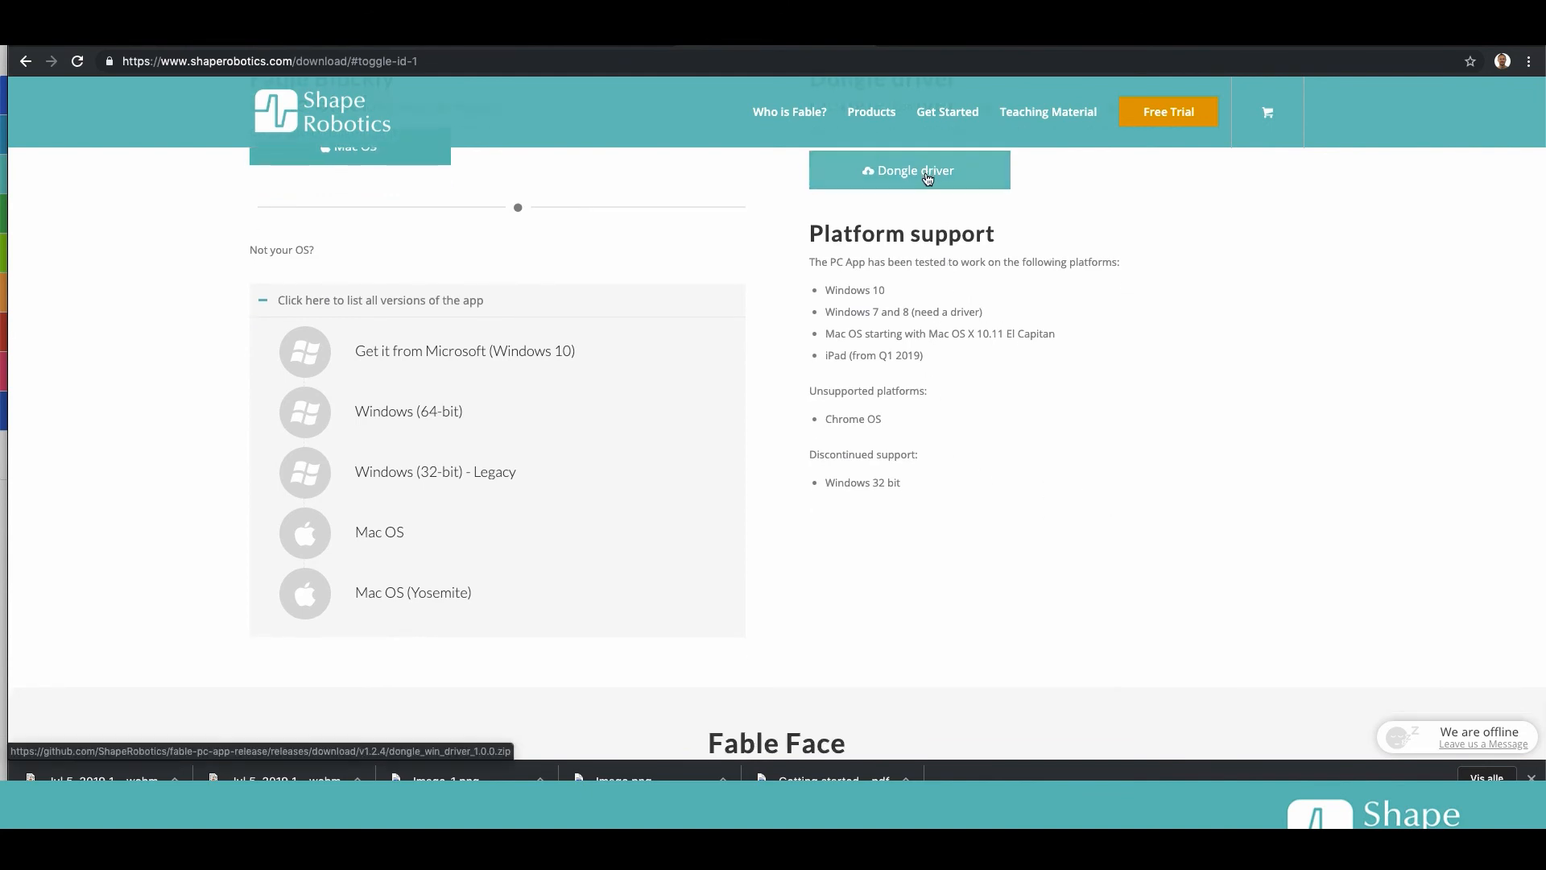
{"action": "scroll", "scroll_direction": "down", "scroll_amount": 3}
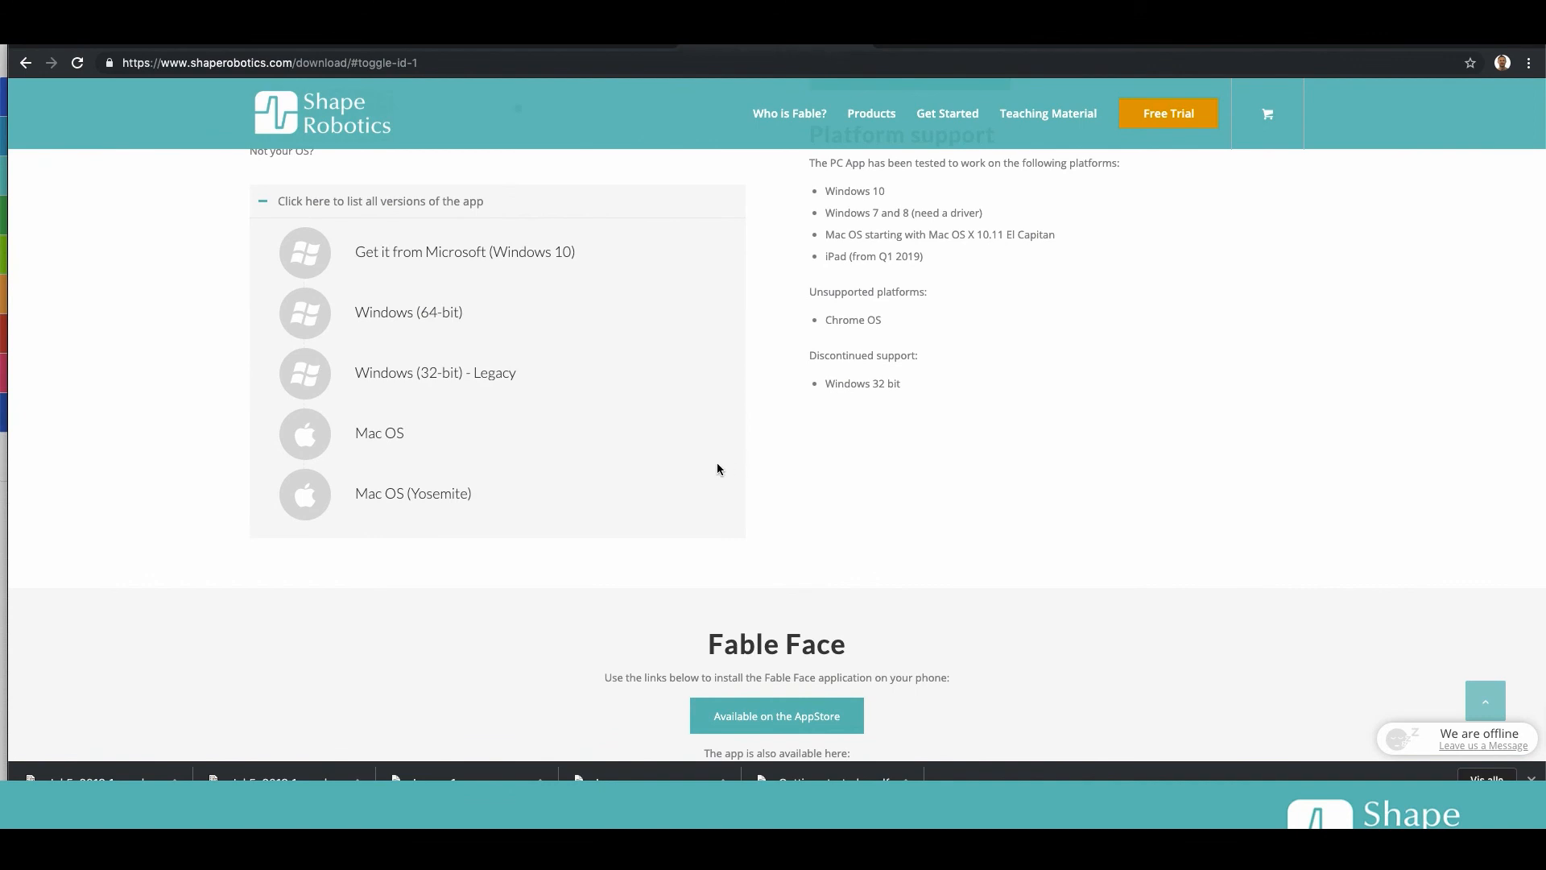
{"action": "mouse_move", "coordinate": [413, 493]}
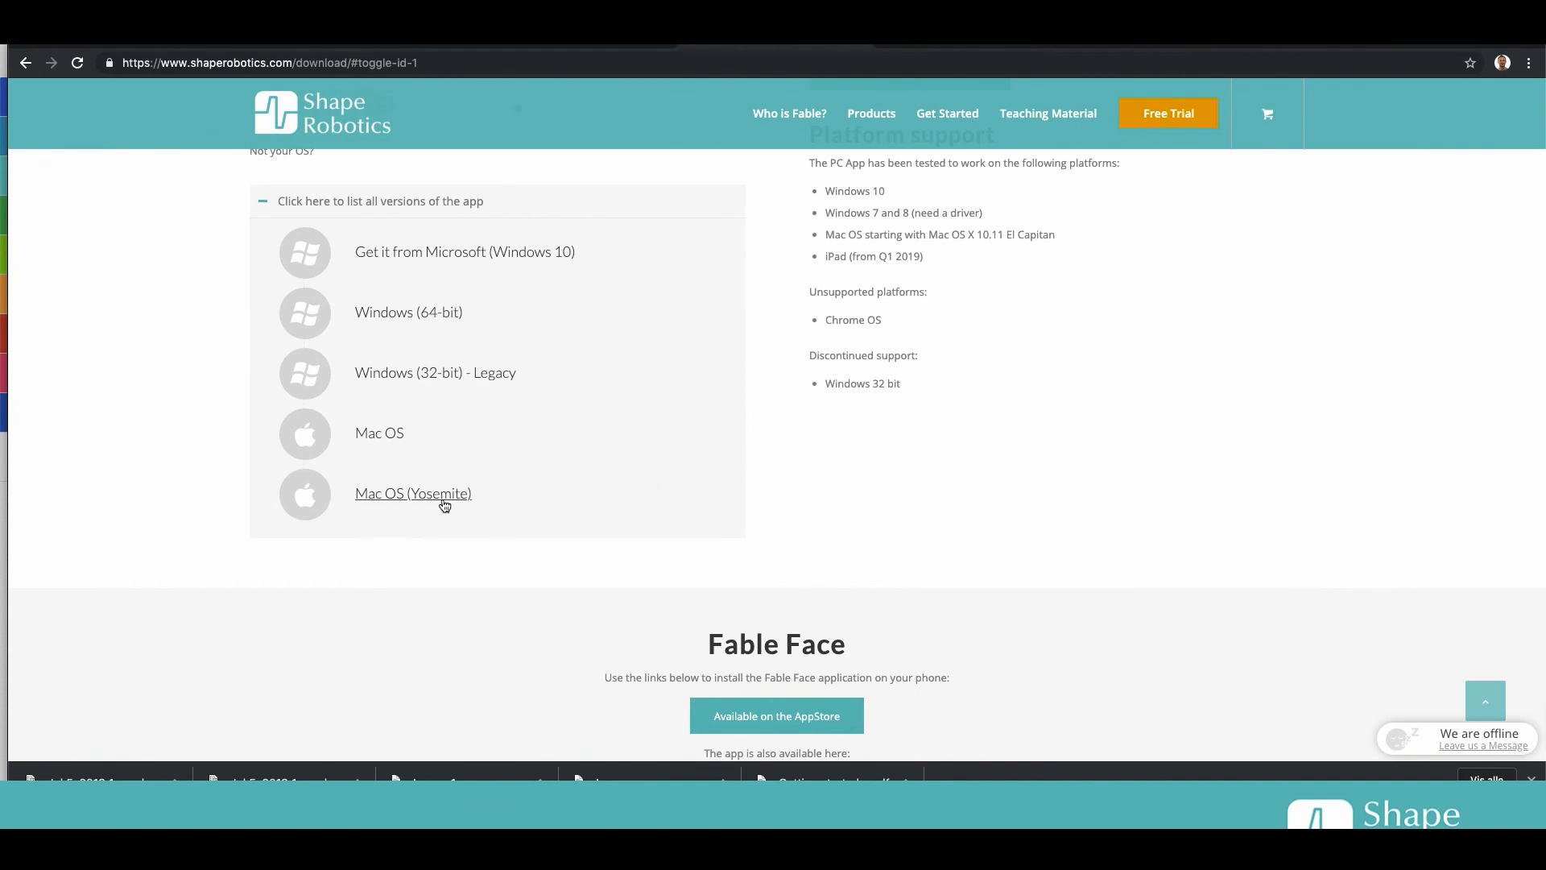